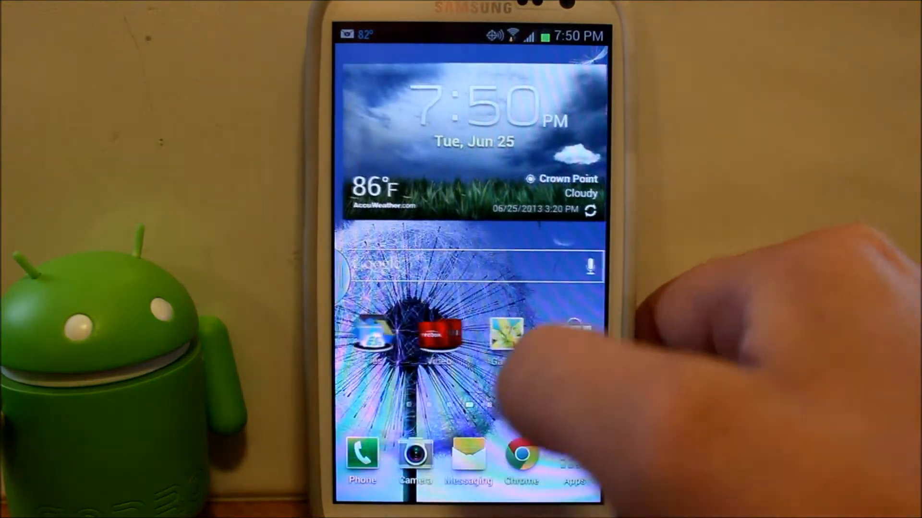
Step: Launch Google Drive from the Files folder and reach the droid/backups APK list
click(506, 341)
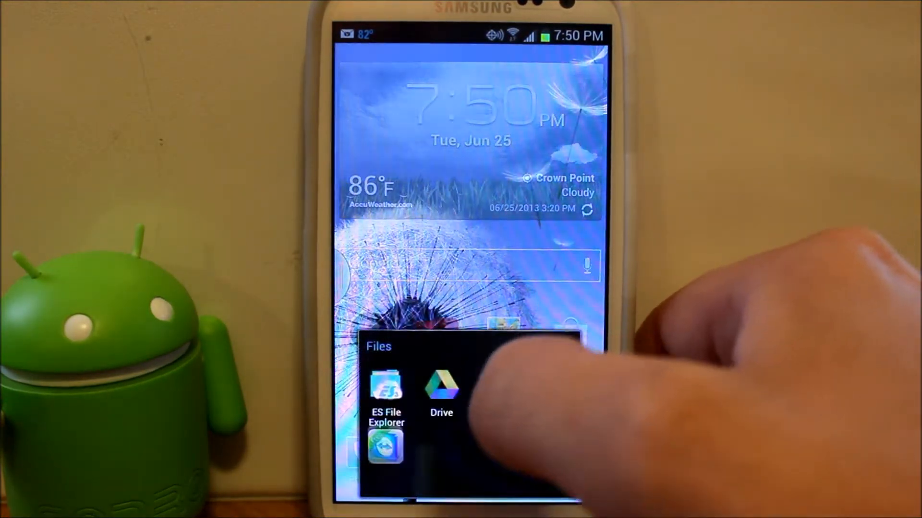
click(440, 388)
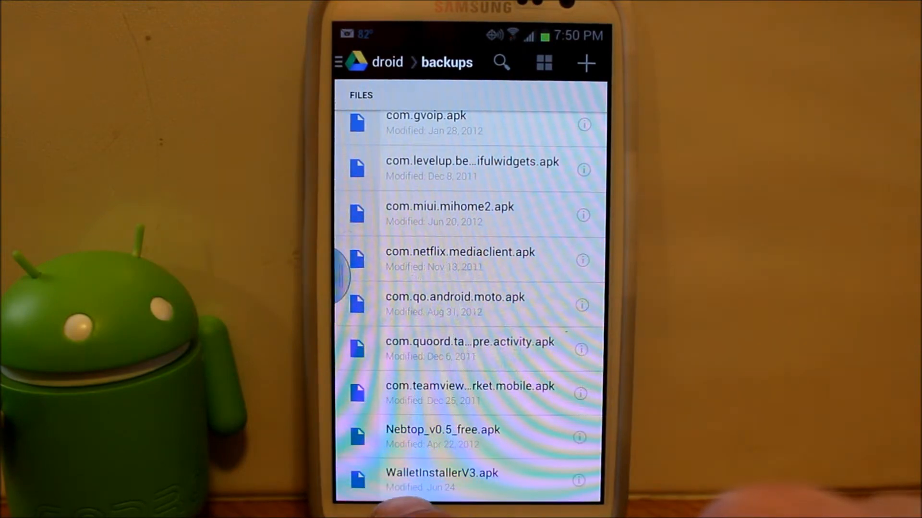
Step: Open WalletInstallerV3.apk so the Wallet Installer install prompt appears
click(464, 481)
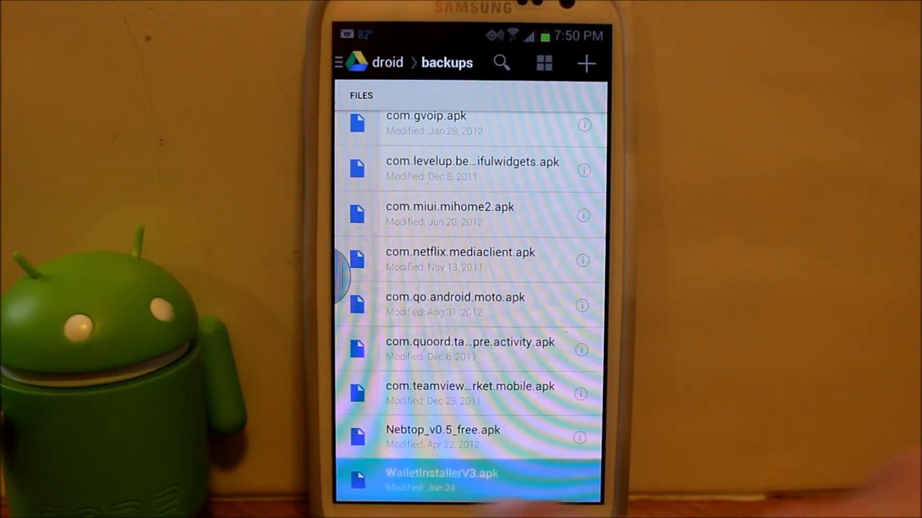
click(441, 476)
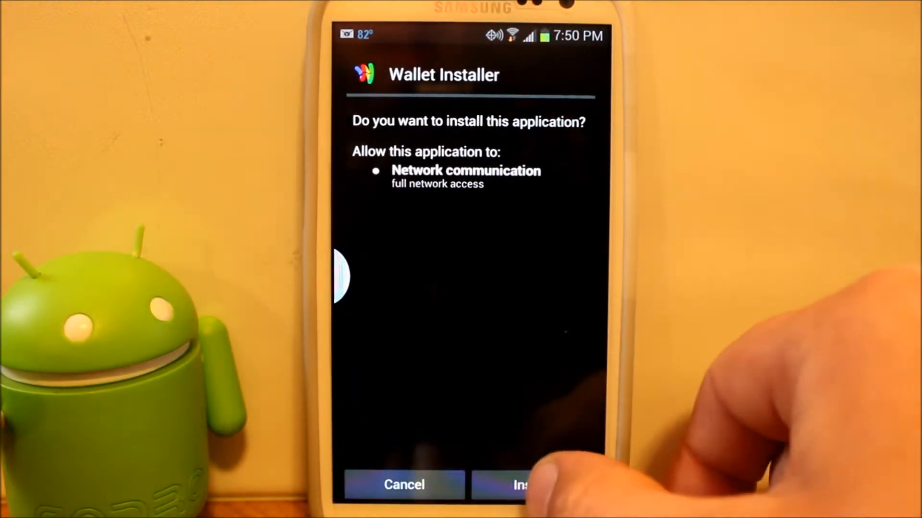
Step: Install Wallet Installer from the permissions screen and open it once installed
click(529, 484)
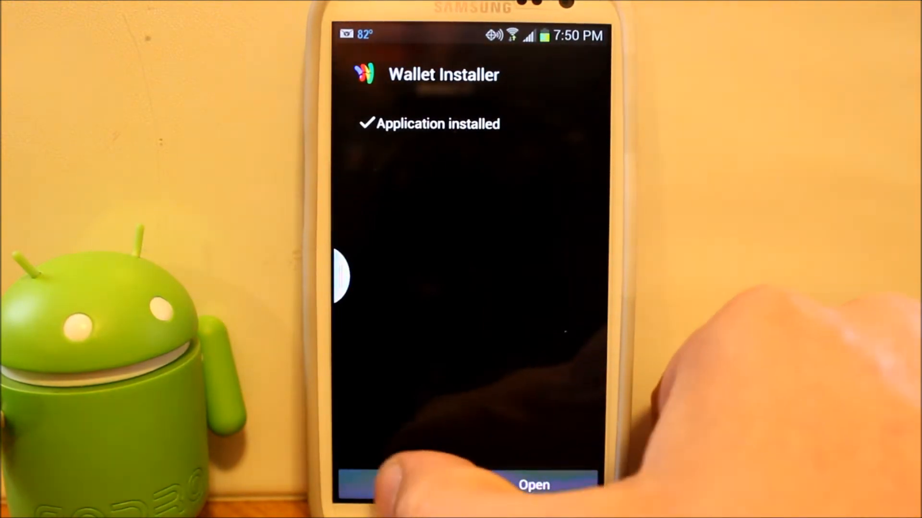
click(533, 485)
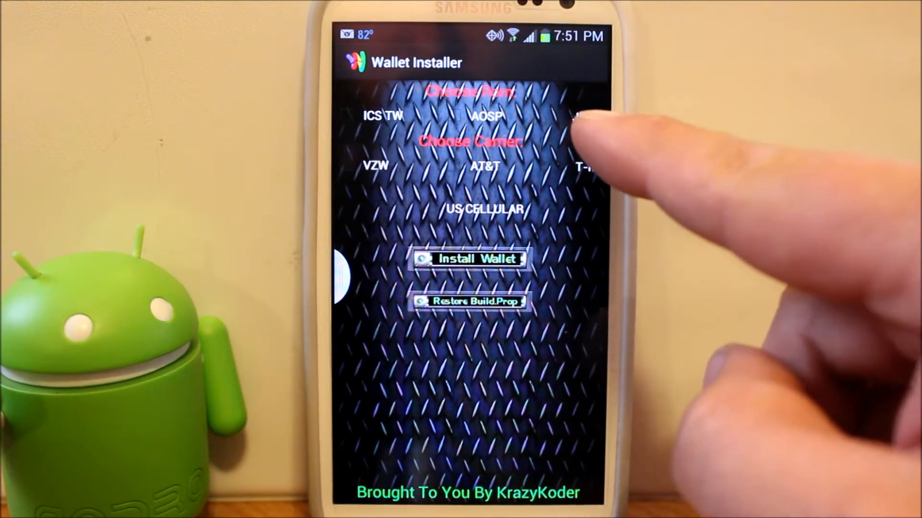
Step: Choose the JB TW ROM and VZW carrier and start the Wallet install
click(588, 117)
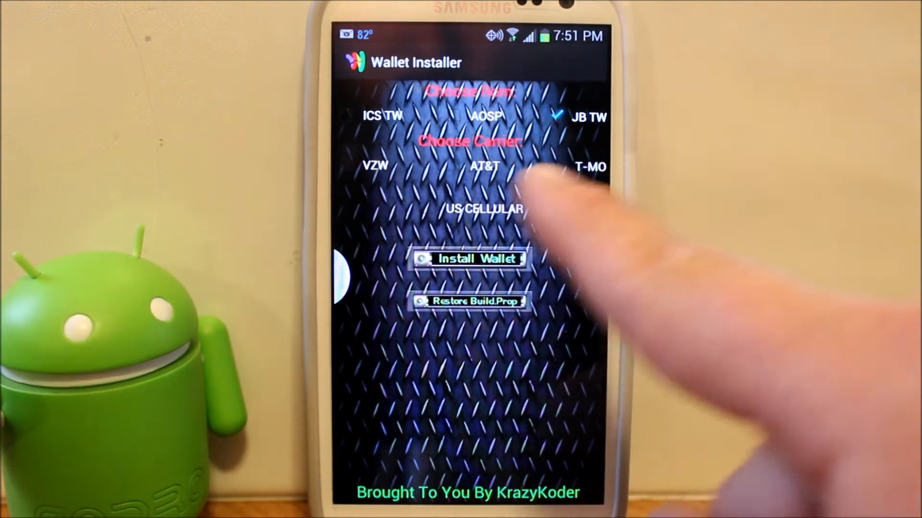
click(375, 166)
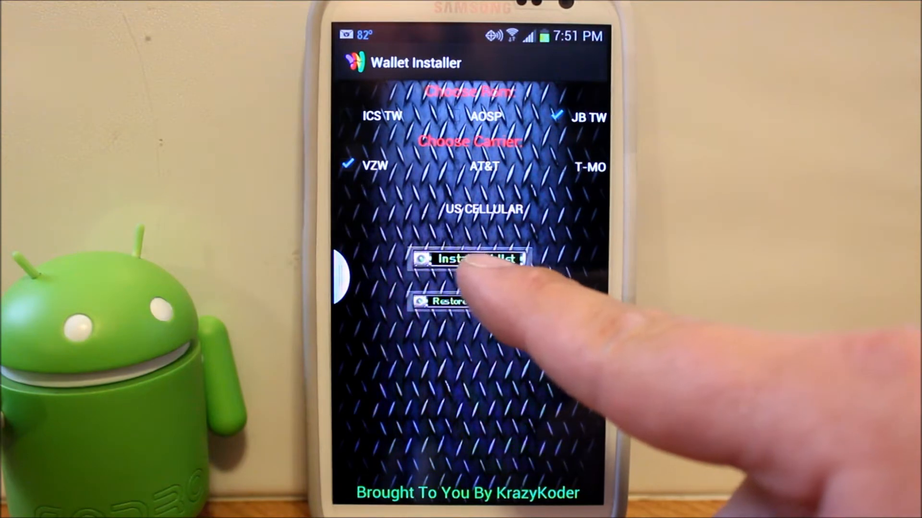
click(468, 258)
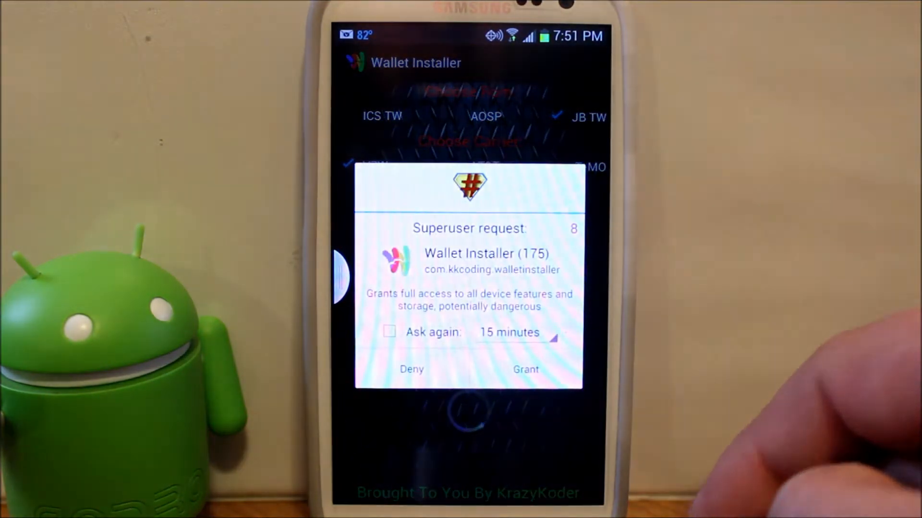
Step: Grant Wallet Installer root access in the Superuser request
click(525, 369)
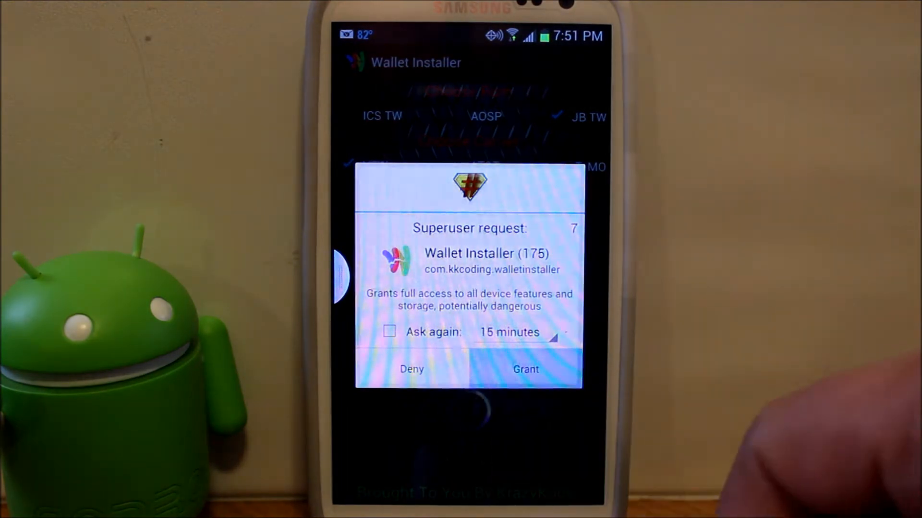
click(525, 370)
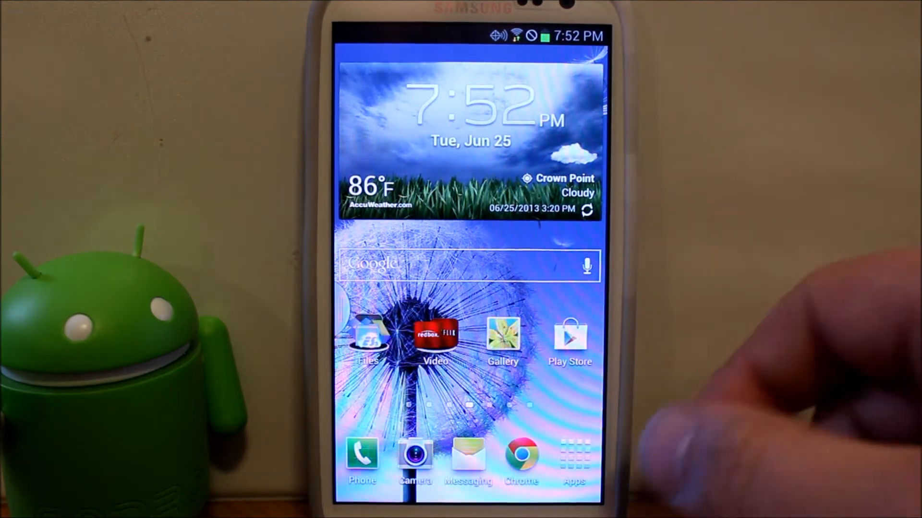
Step: Launch Google Wallet from the app drawer, reaching its NFC is disabled notice
click(574, 459)
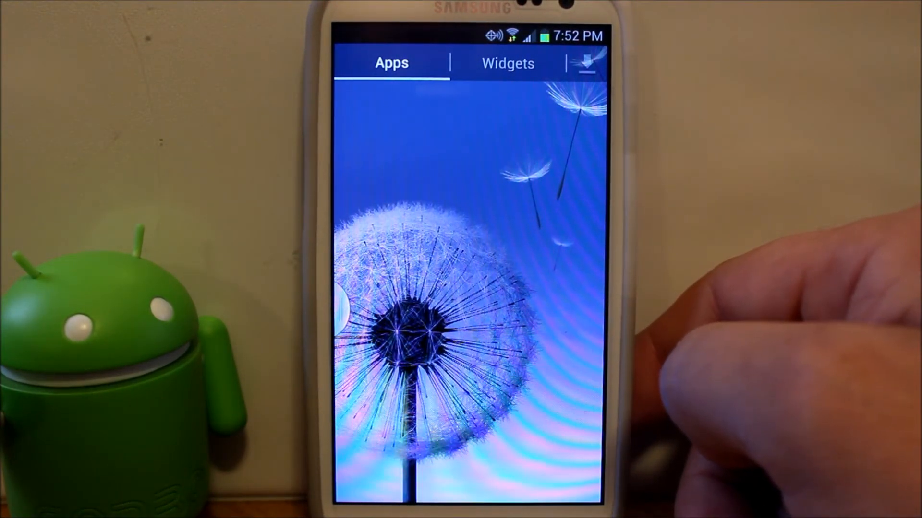
click(391, 63)
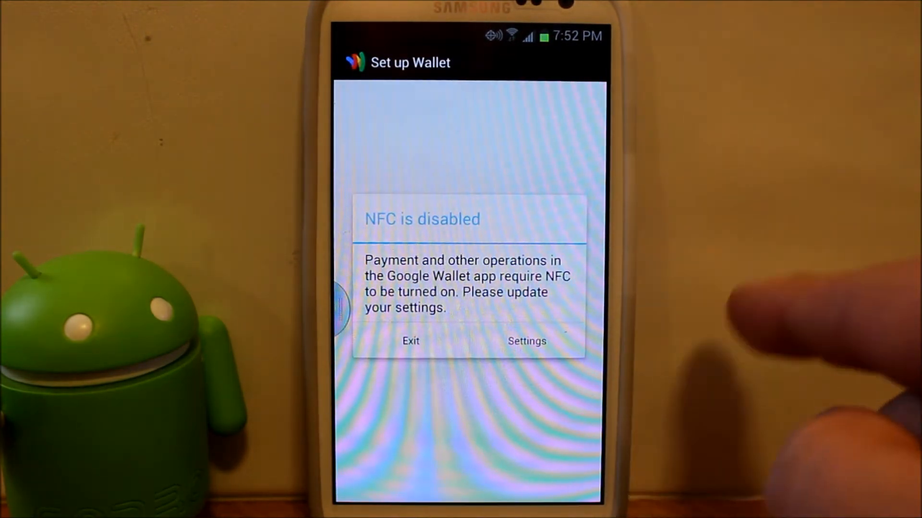
Step: Switch NFC on in Settings and activate Wallet from its notification
click(526, 341)
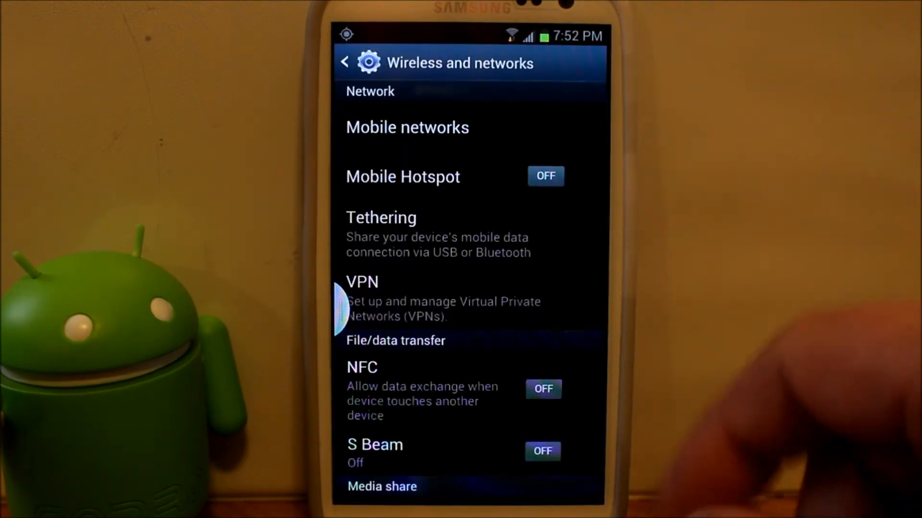
click(542, 389)
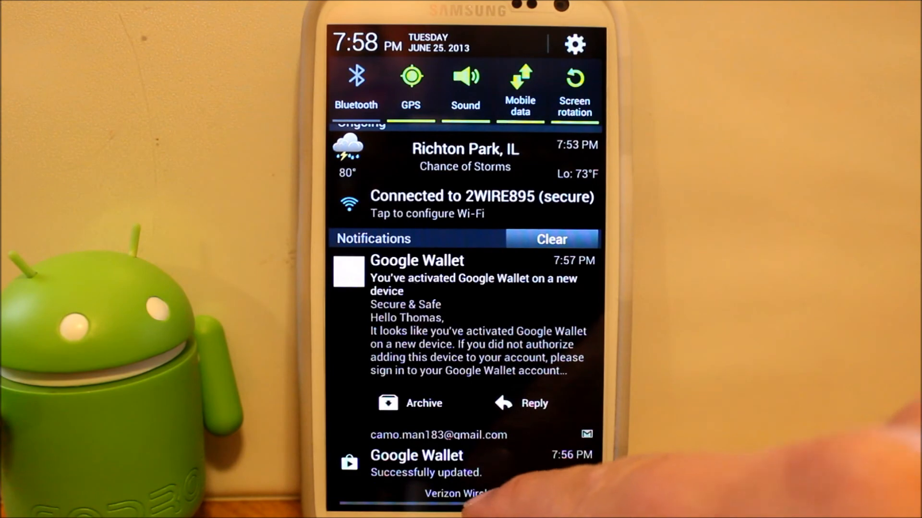
click(416, 260)
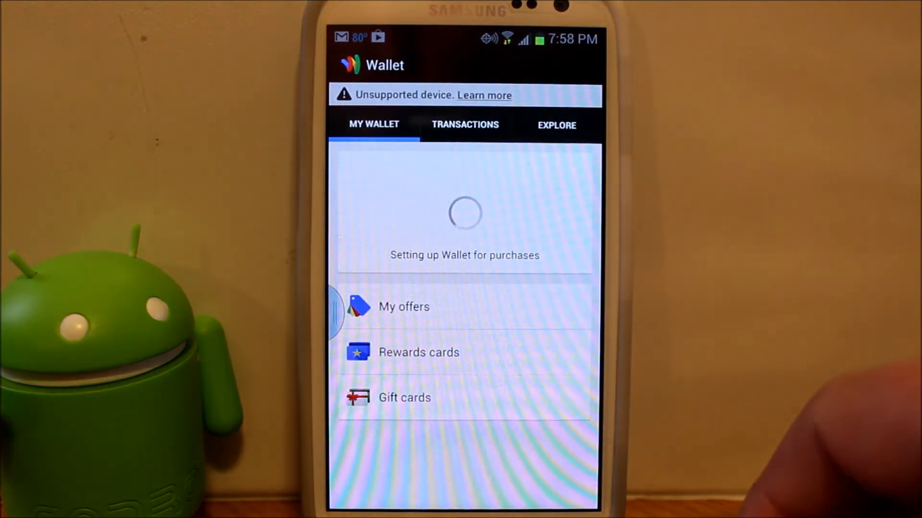